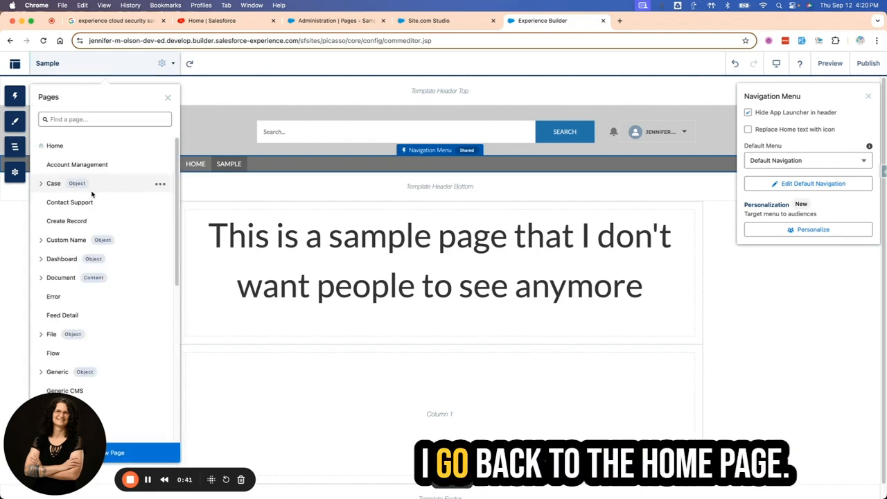
- Return to the Home page and open SAMPLE from the navigation bar in preview
click(55, 145)
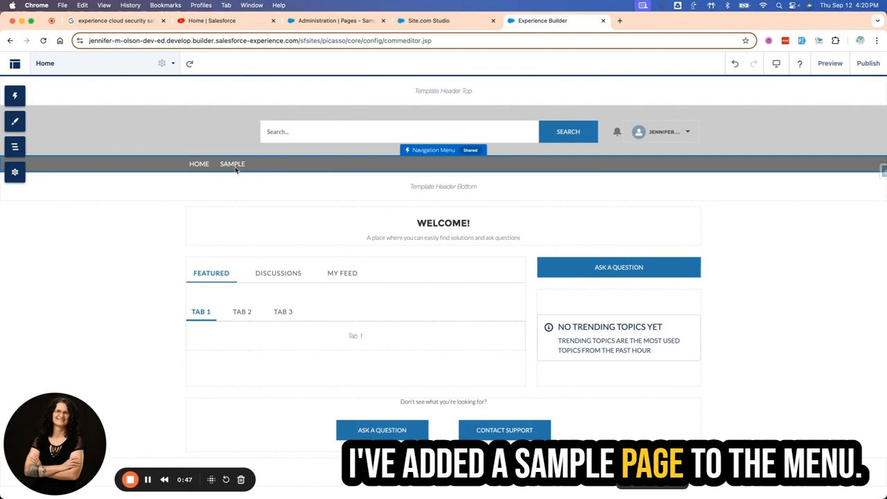
click(233, 164)
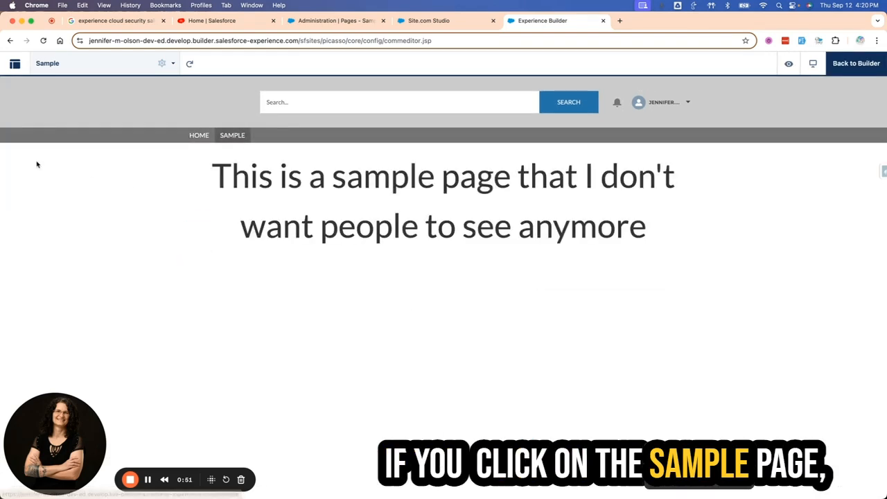
mouse_move(652, 244)
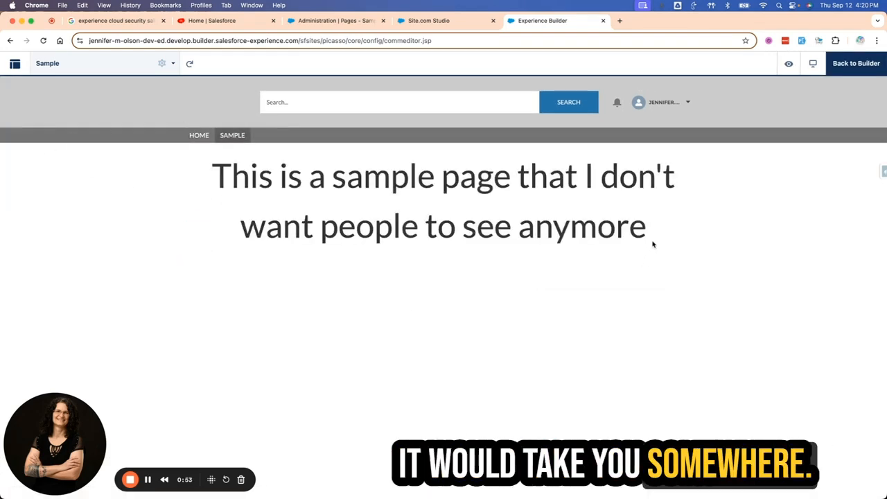
mouse_move(689, 240)
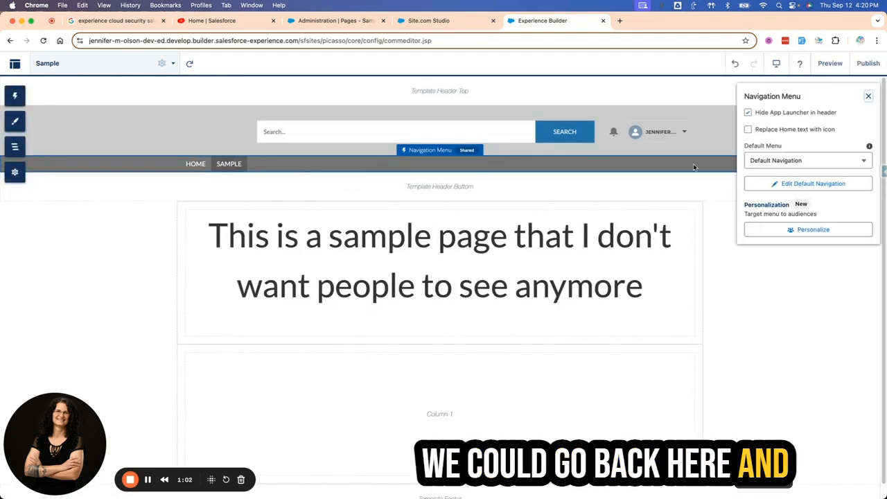
- Remove Sample from the navigation menu, publish the site, and preview the result
click(808, 183)
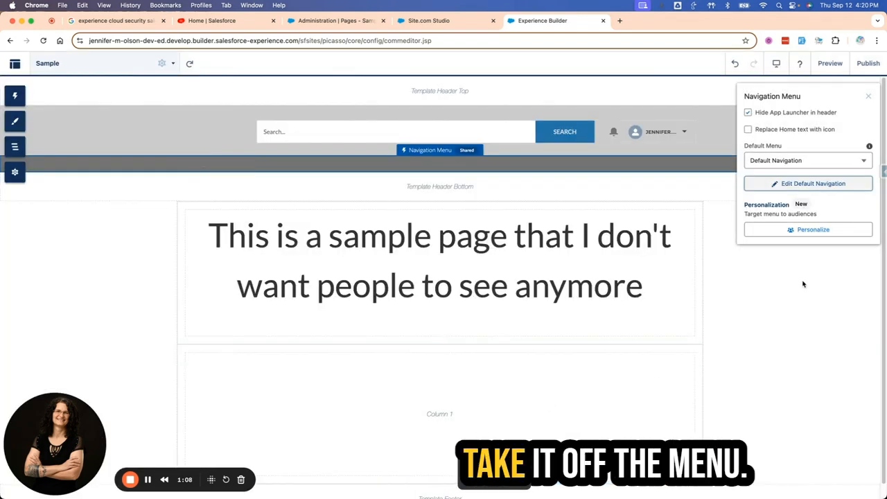
click(868, 63)
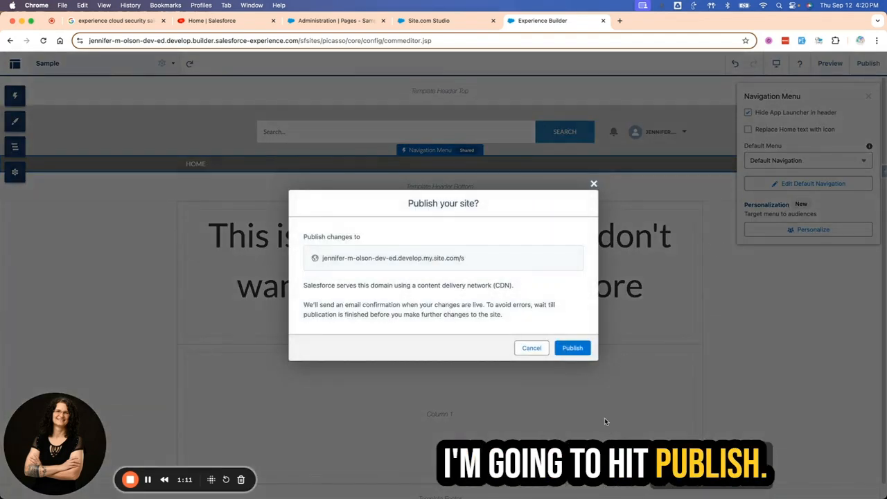
click(571, 347)
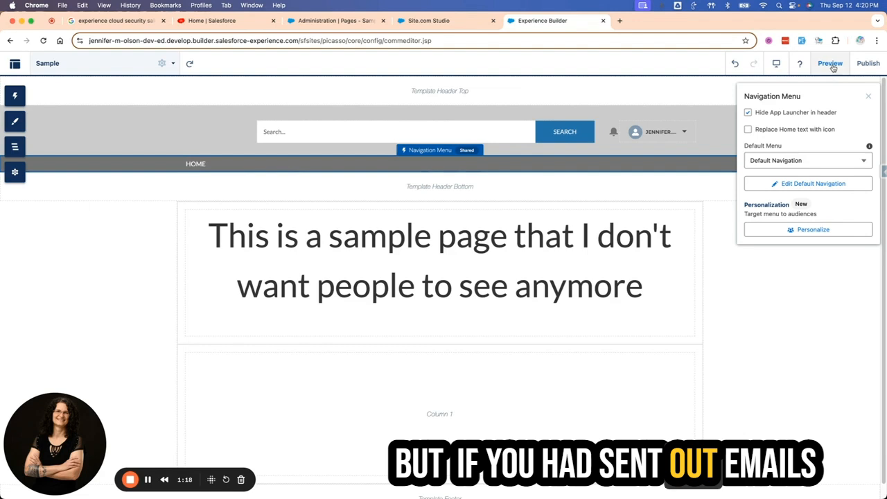
click(829, 63)
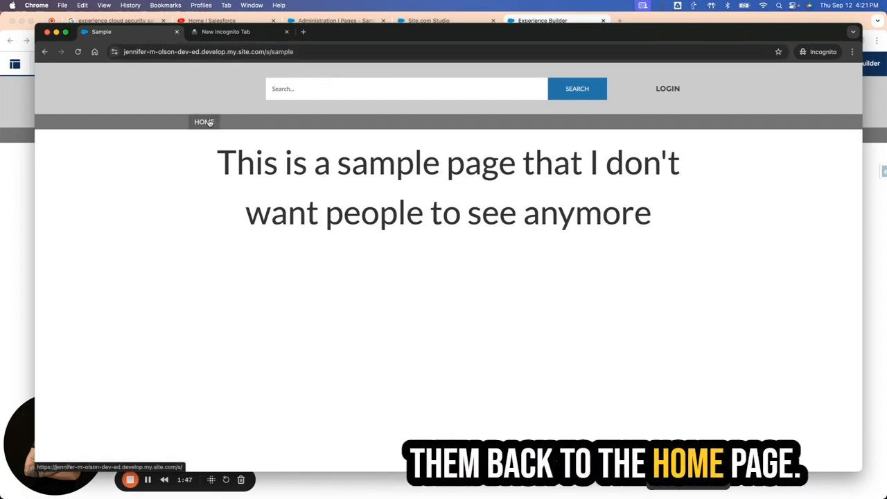
mouse_move(432, 34)
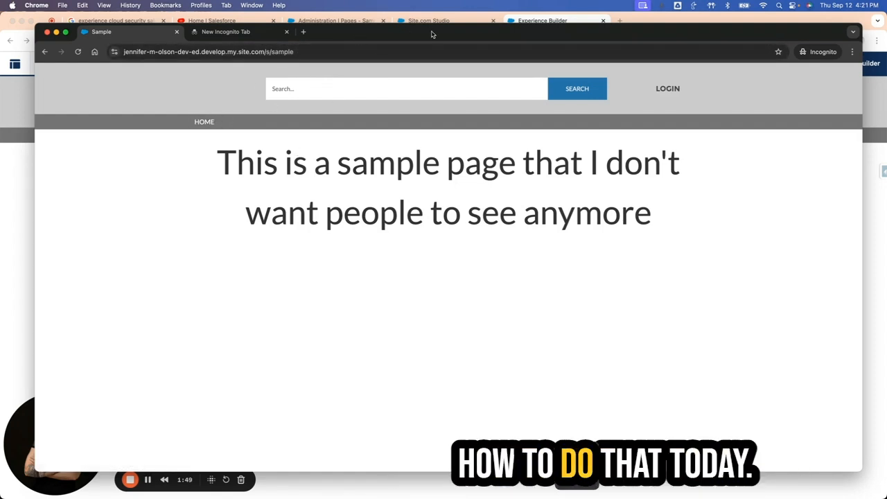
- Close the Incognito test window after checking that /s/sample still loads
click(543, 20)
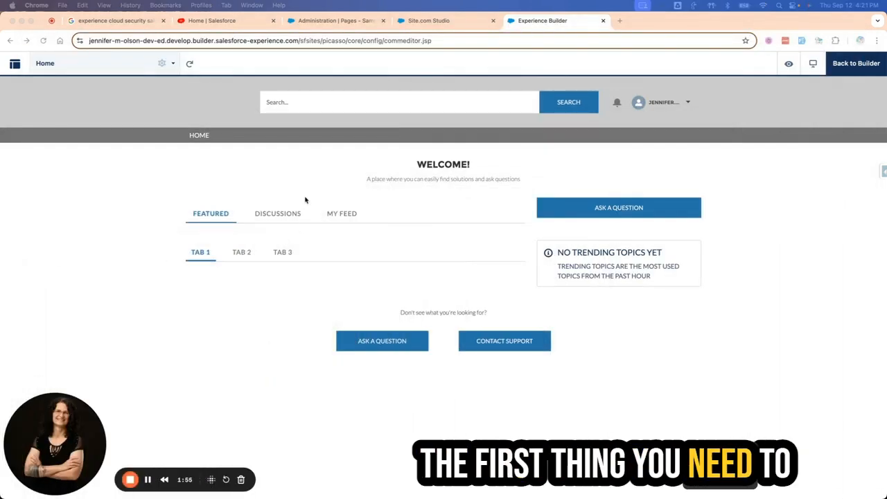
mouse_move(183, 140)
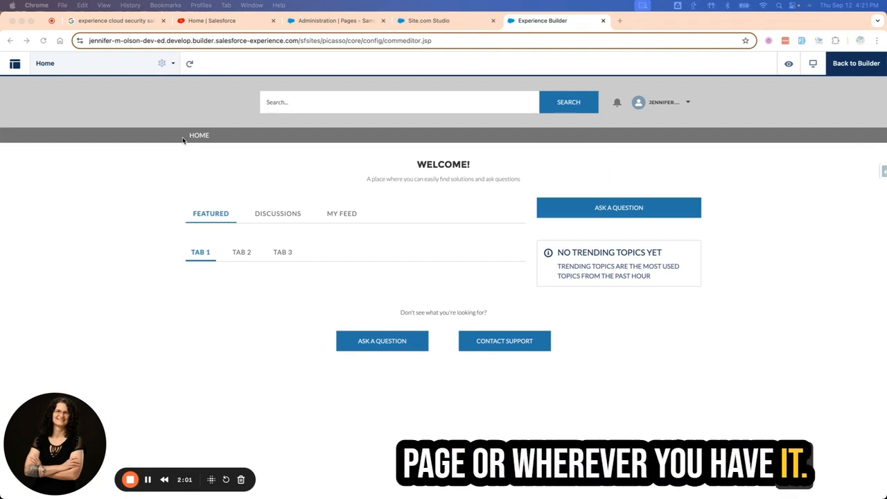
mouse_move(409, 107)
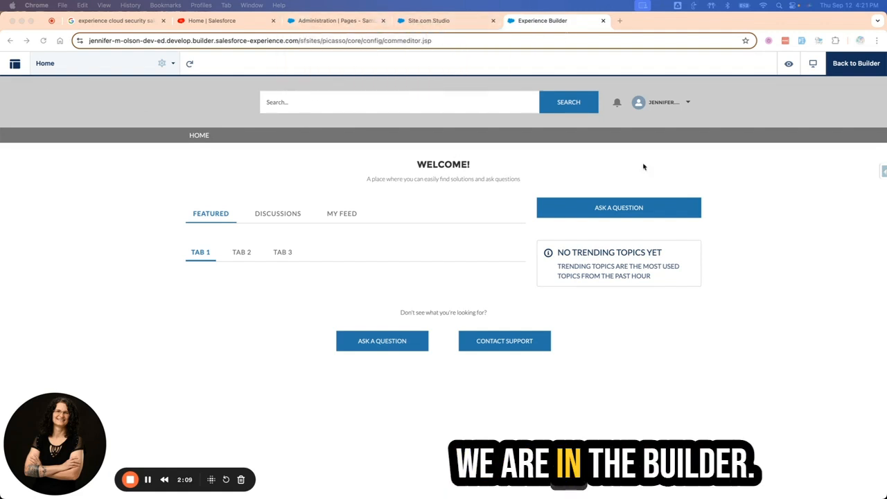
click(16, 63)
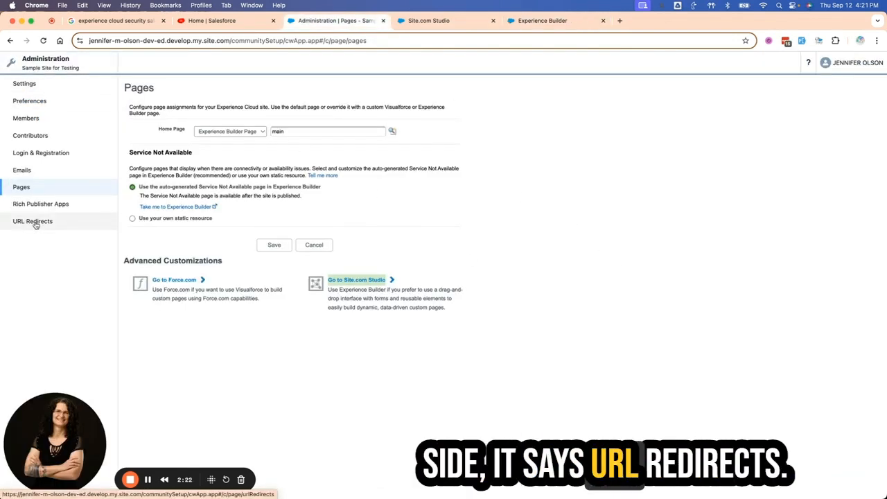
mouse_move(33, 221)
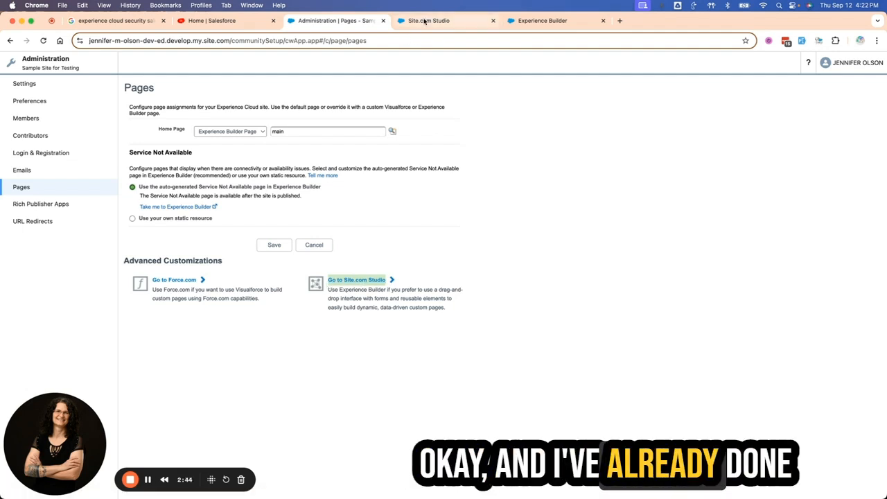
click(428, 20)
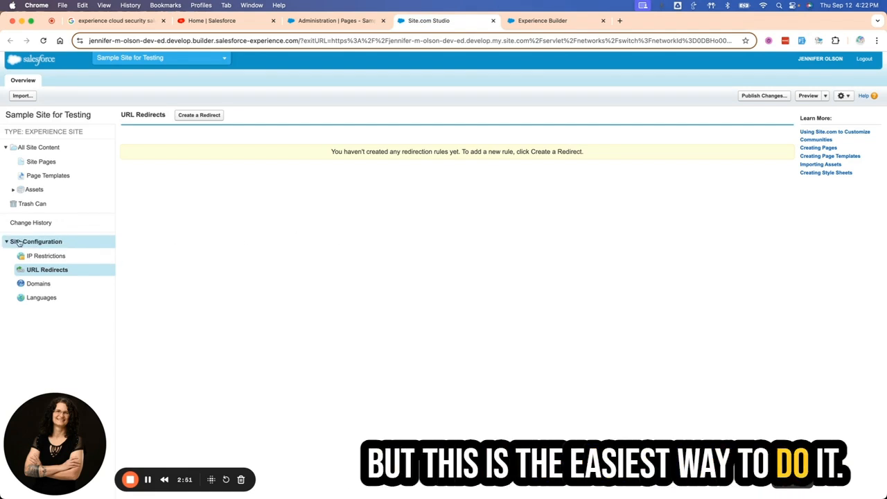
click(36, 241)
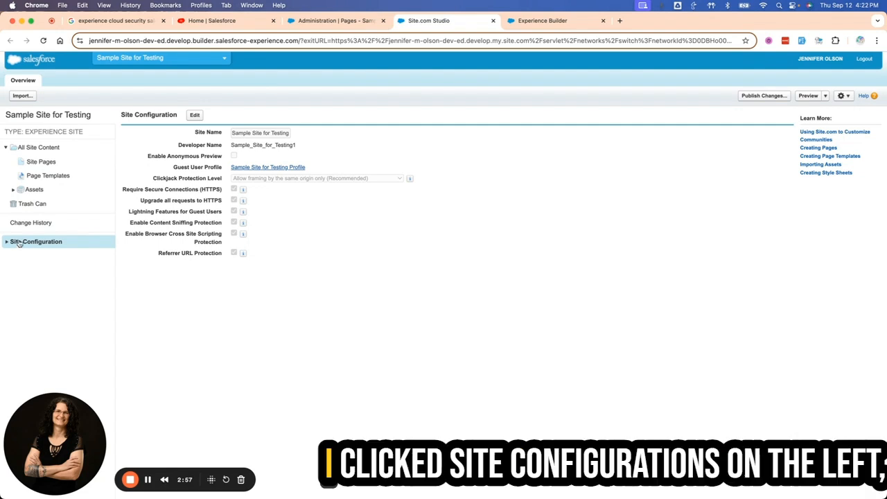
click(36, 241)
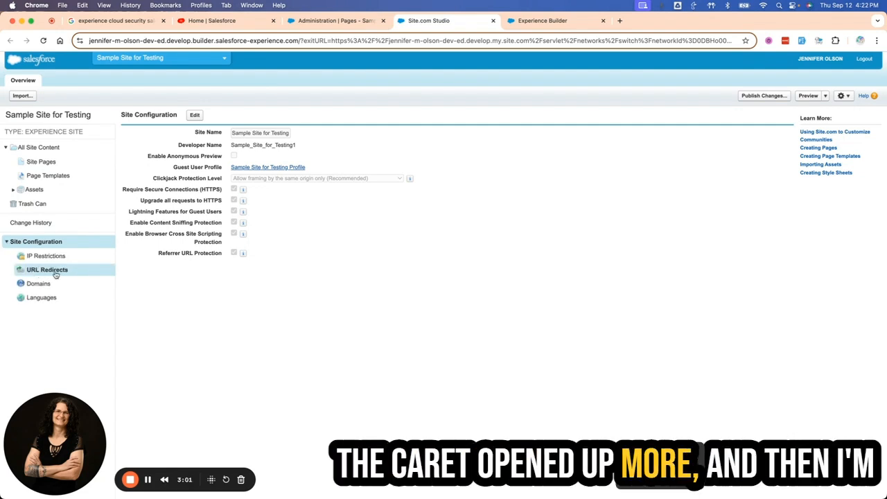
click(46, 270)
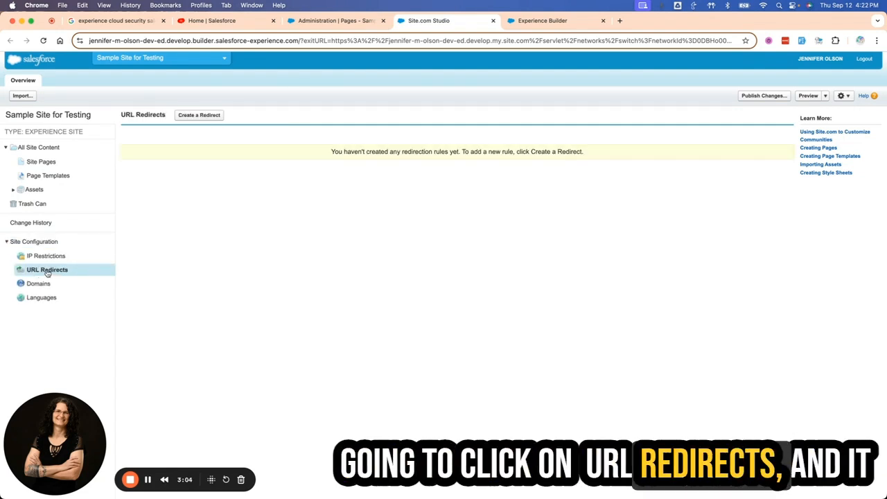
mouse_move(400, 274)
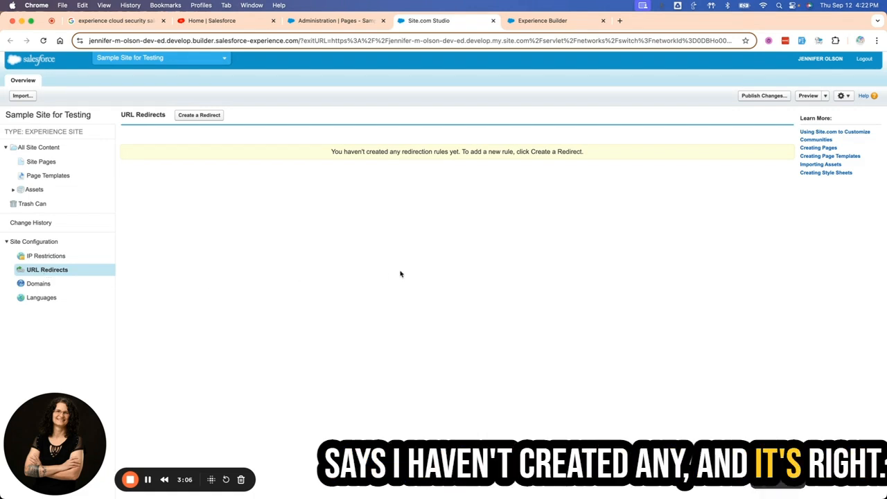
click(199, 115)
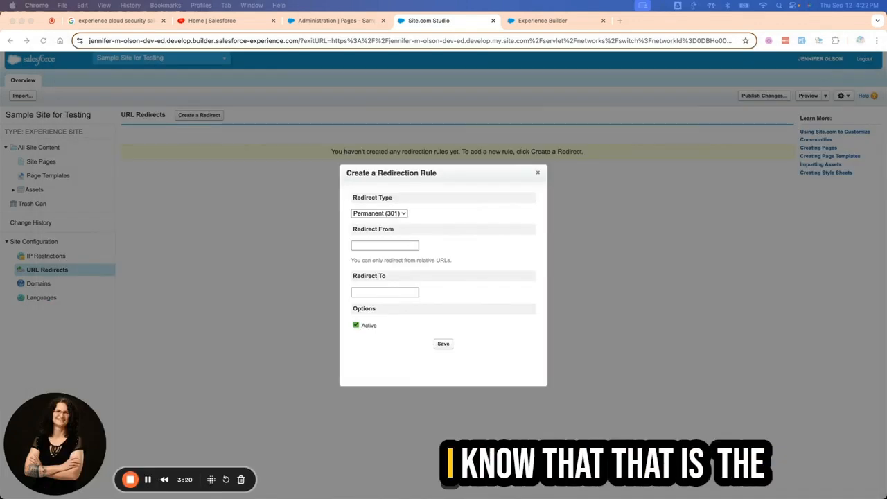
mouse_move(386, 261)
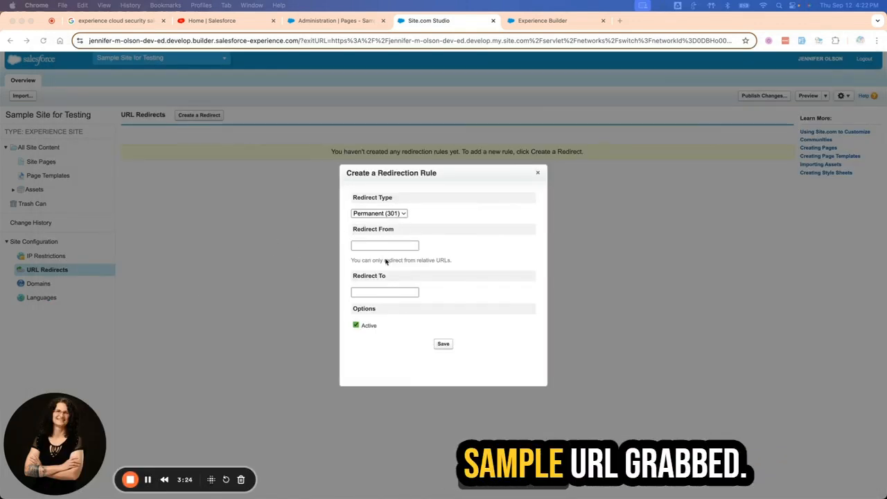
- Add a Permanent (301) redirect from /sample to the root /, marked Active
right_click(384, 246)
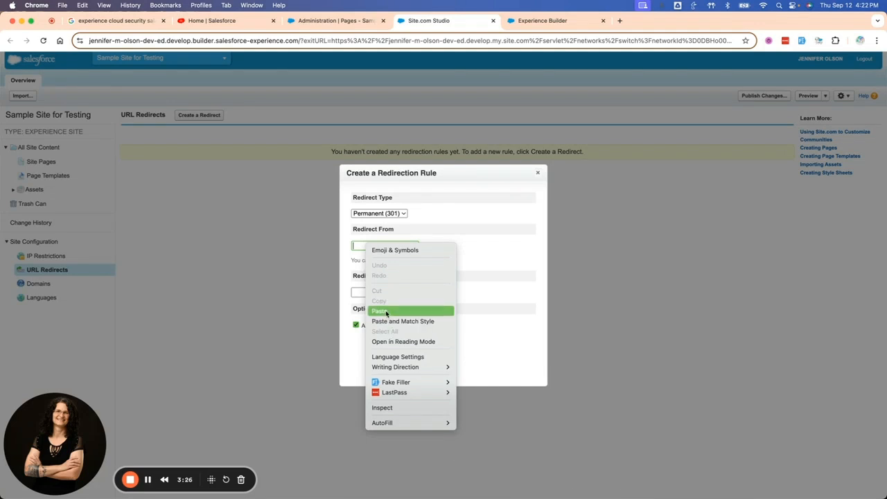
click(380, 310)
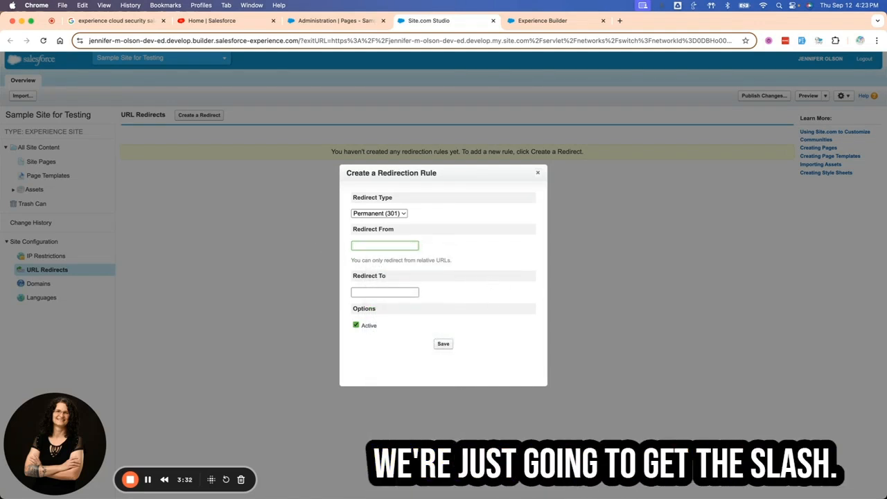
text(/sample)
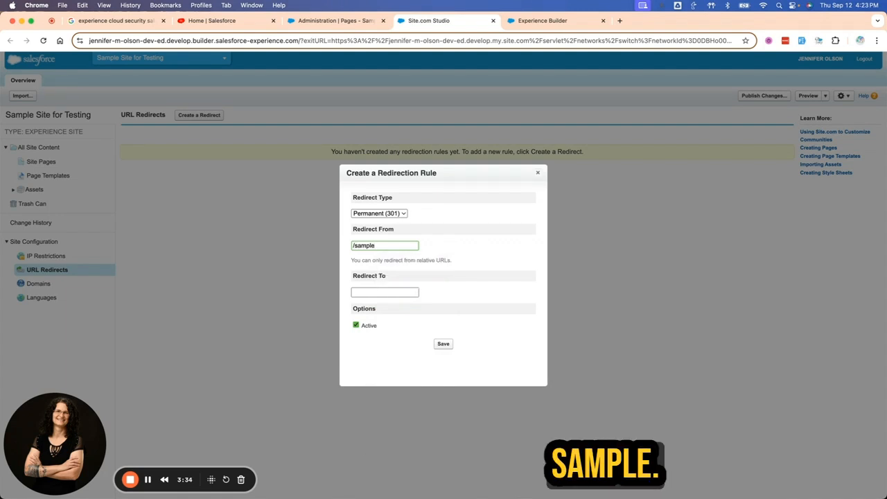
mouse_move(490, 276)
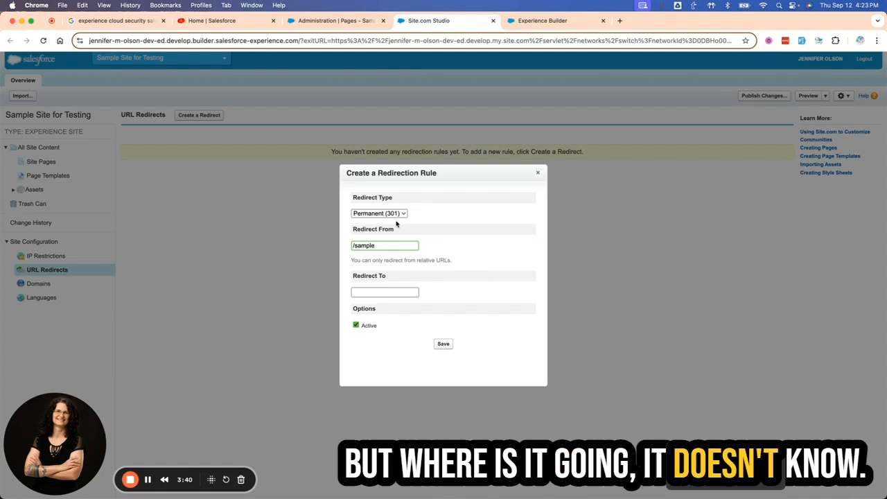
click(379, 213)
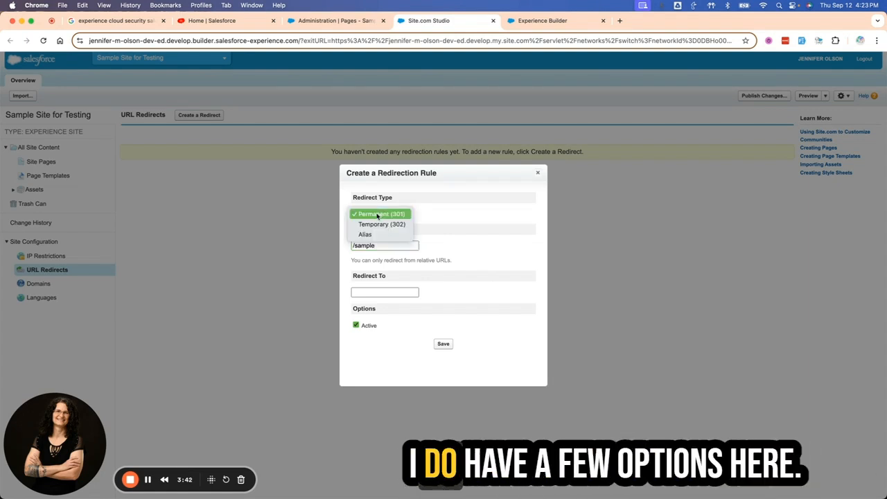
click(384, 291)
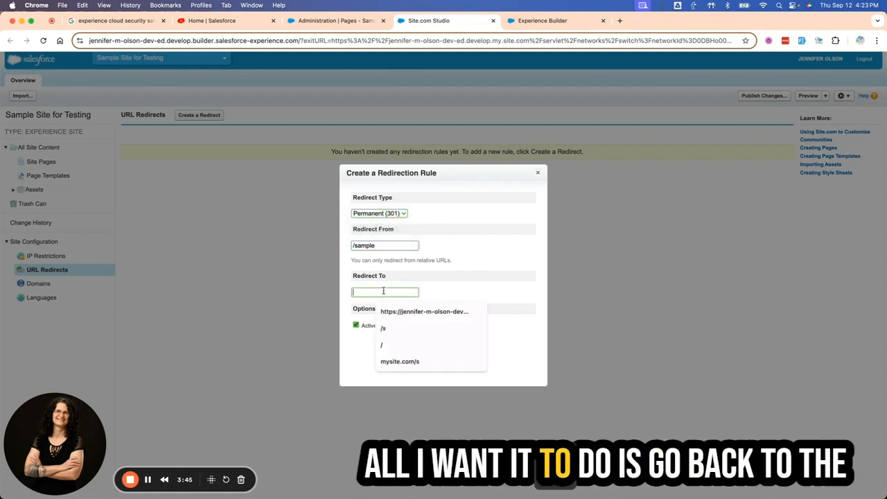
click(381, 344)
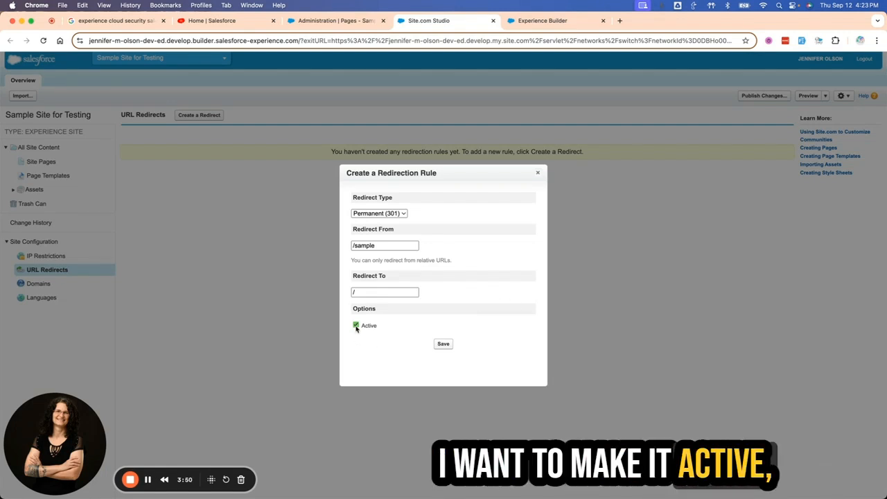
click(442, 344)
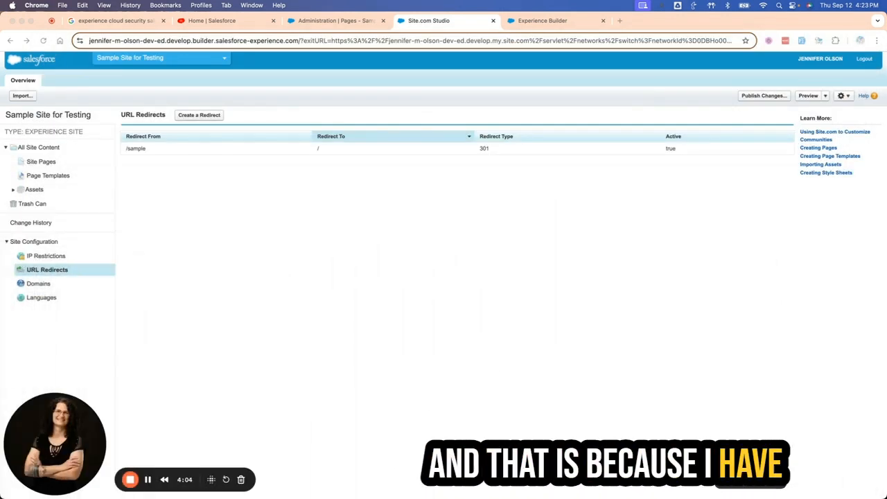
- Publish all site-wide changes with the description 'Updated site'
click(762, 96)
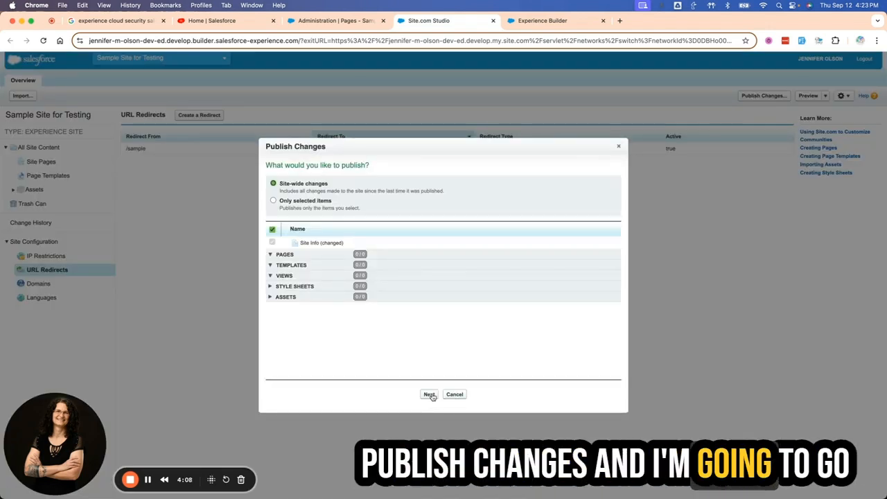
click(429, 395)
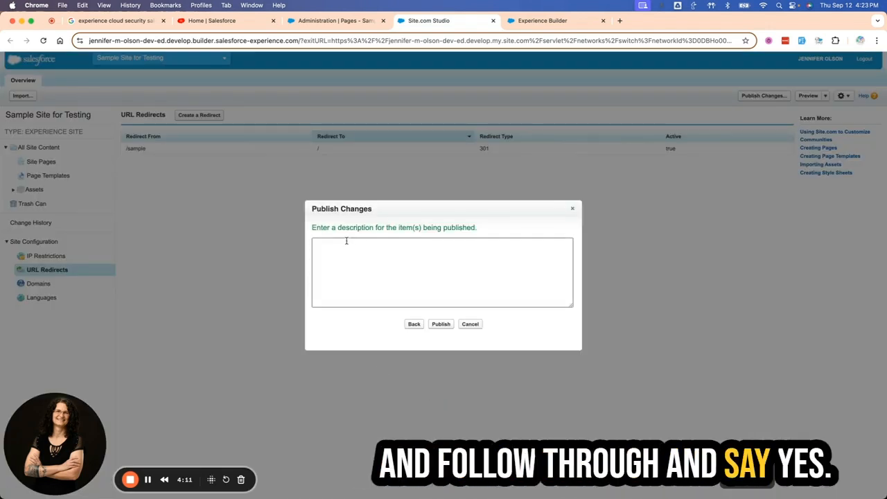
text(Updat)
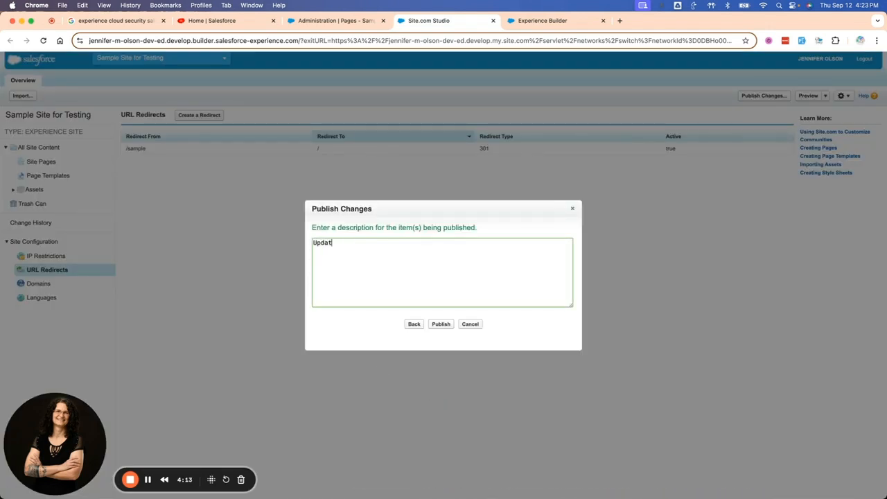
text(ed site)
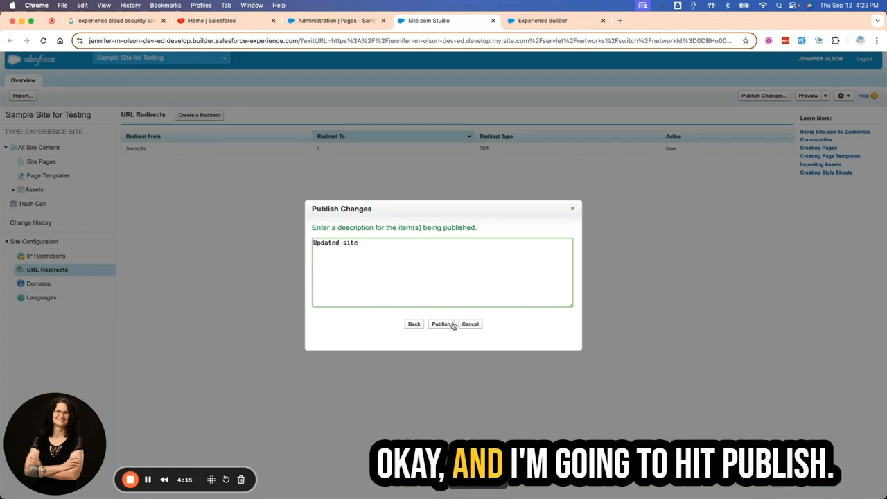
click(442, 324)
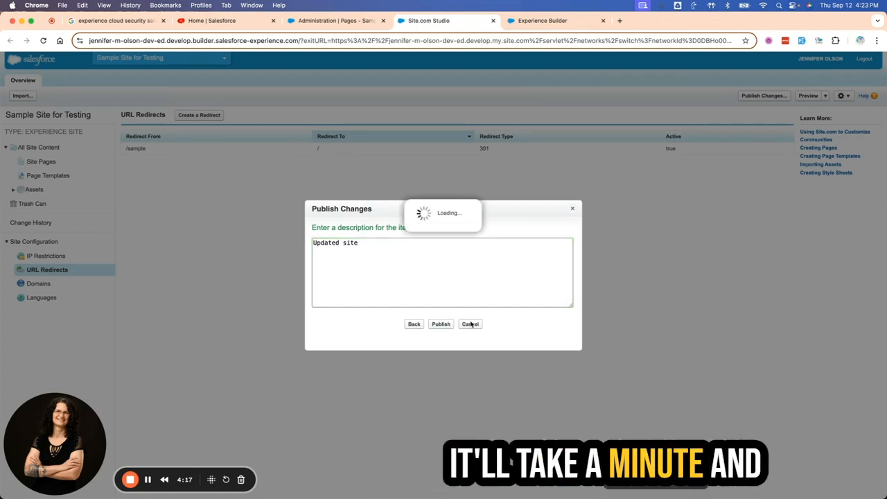
click(441, 323)
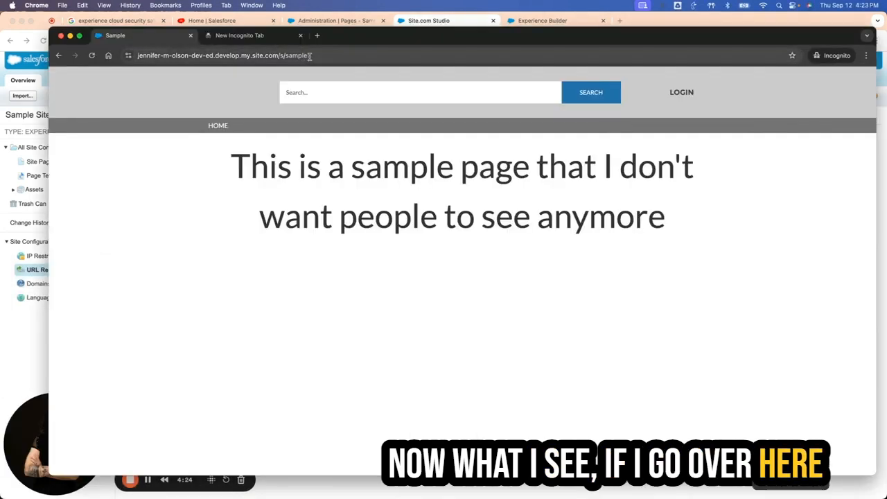
- Reload /s/sample in Incognito to confirm it redirects to /s/, then close the empty tab
click(229, 55)
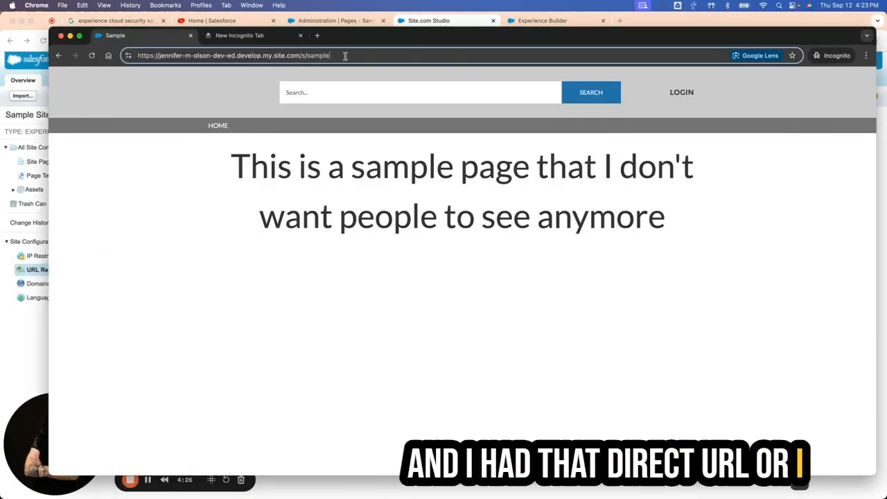
key(Return)
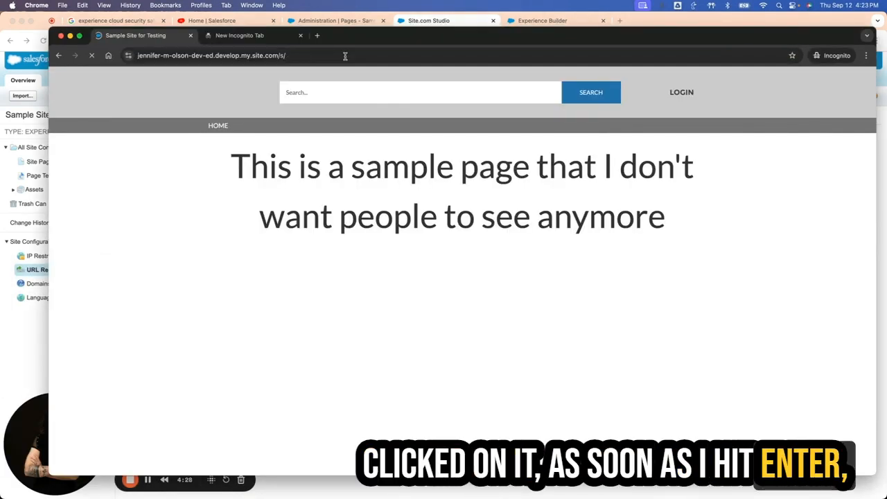
key(Return)
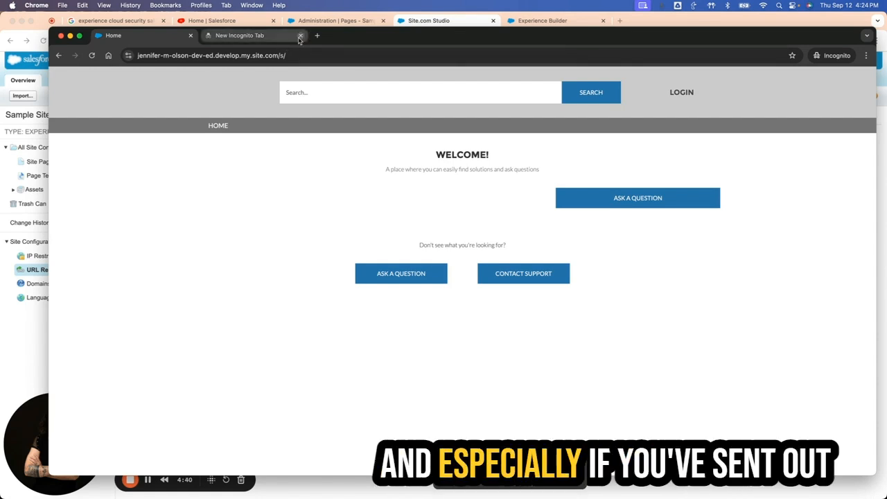
click(300, 36)
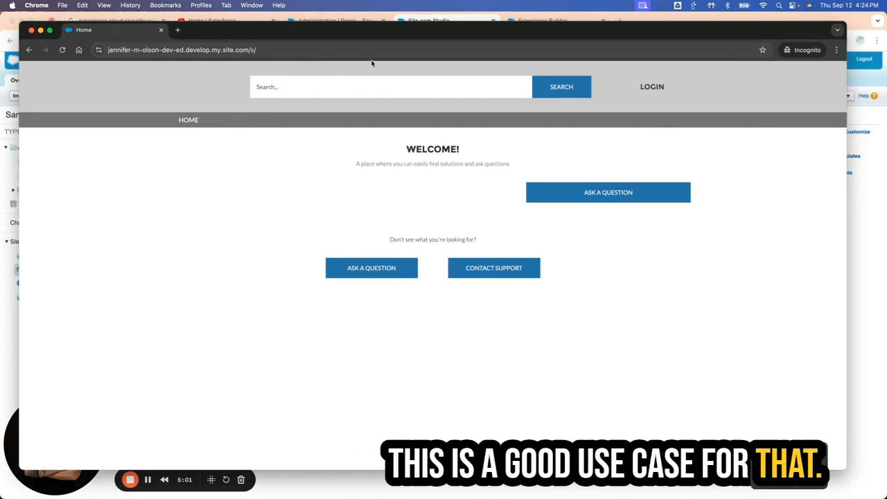
- Switch back to the Site.com Studio tab showing the /sample redirect rule
click(443, 20)
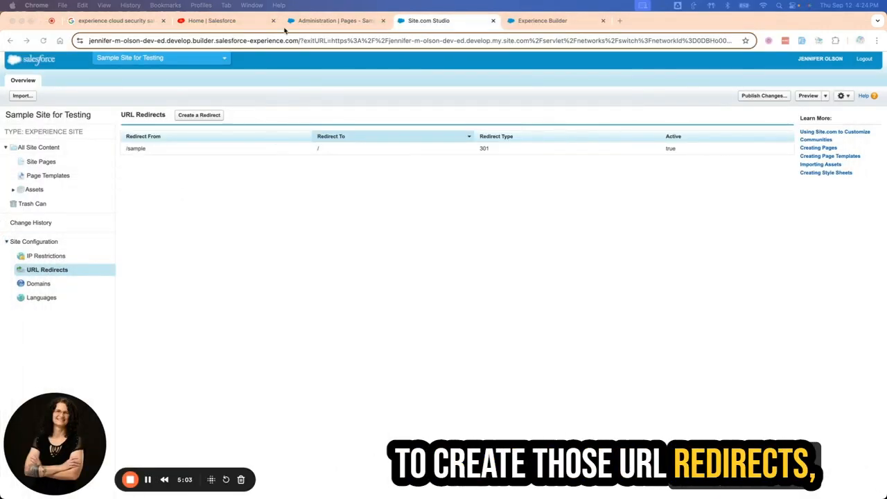
click(336, 20)
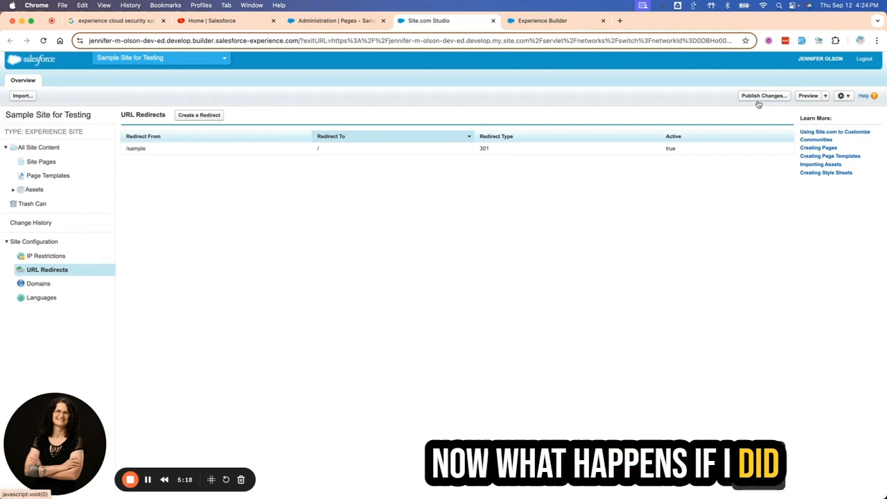
mouse_move(742, 161)
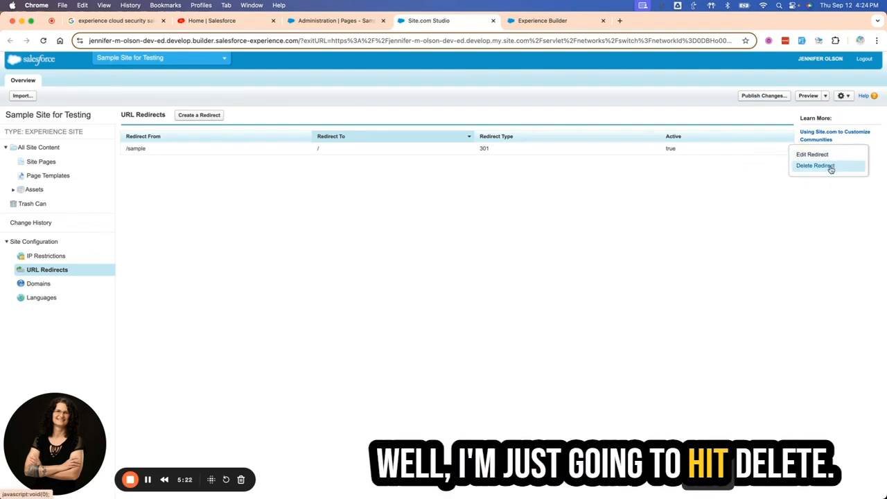
- Delete the /sample redirect and republish with the note 'Took out redirect'
click(815, 166)
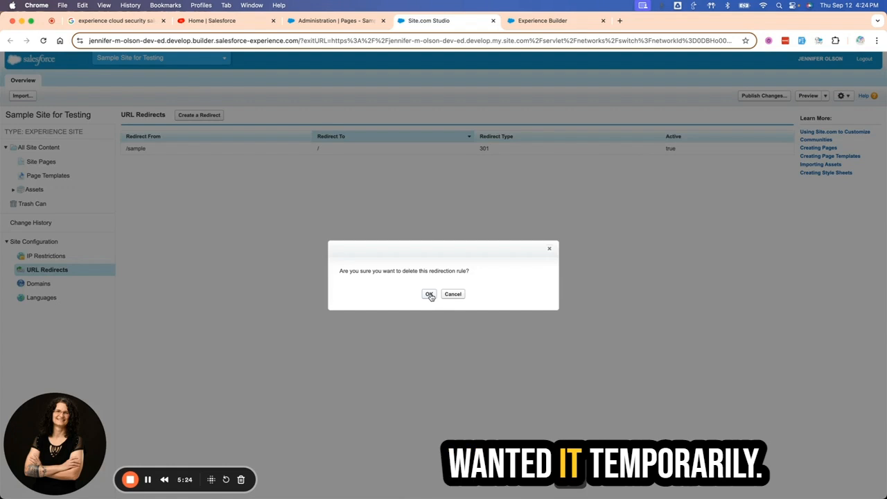
click(429, 294)
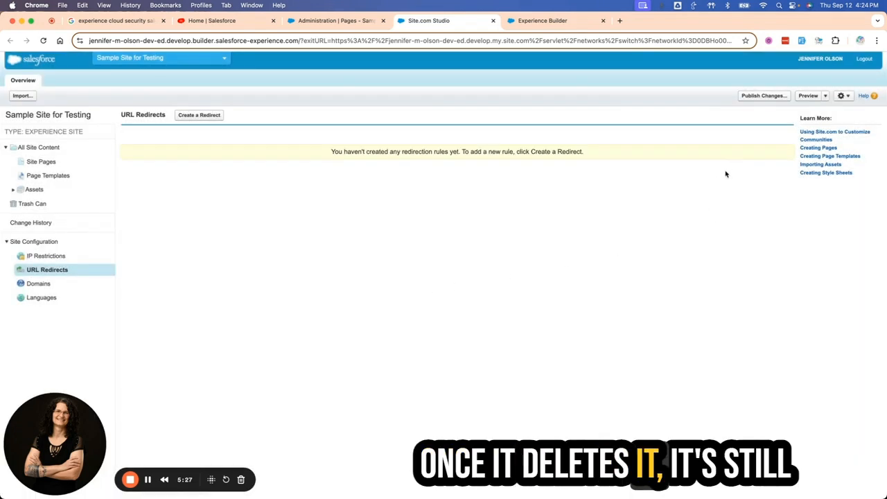
click(763, 96)
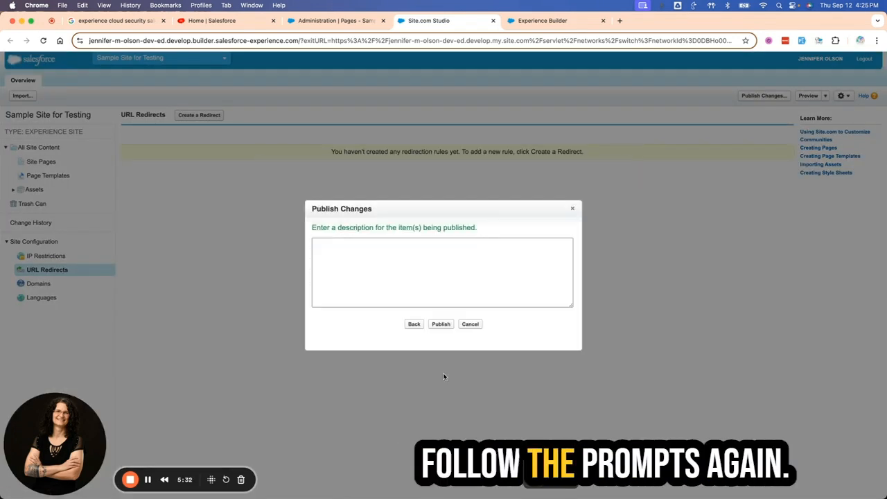
text(Took out redirect)
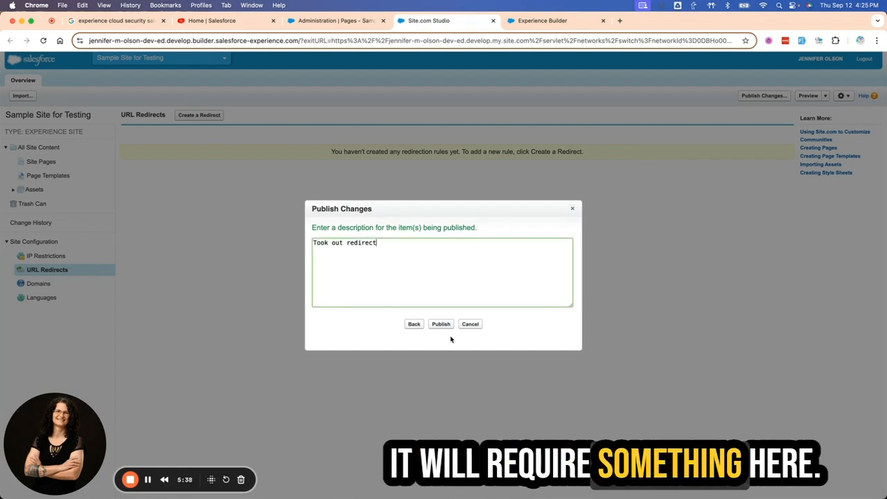
click(441, 324)
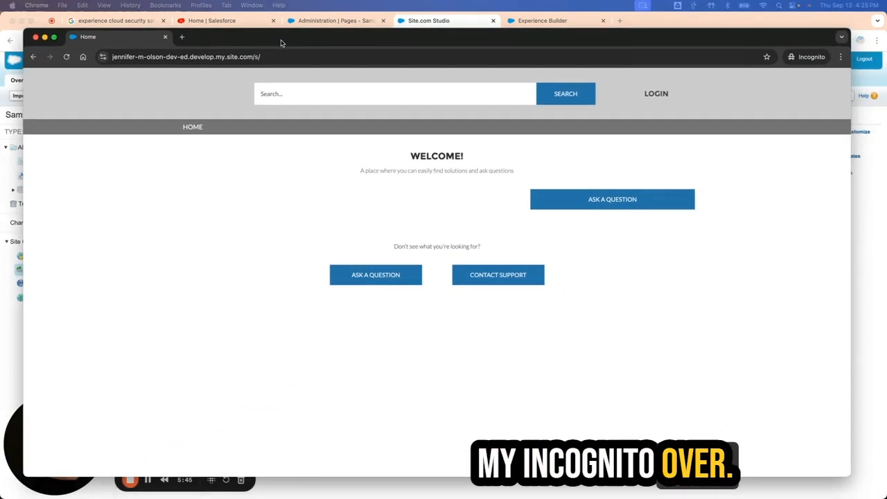
mouse_move(248, 72)
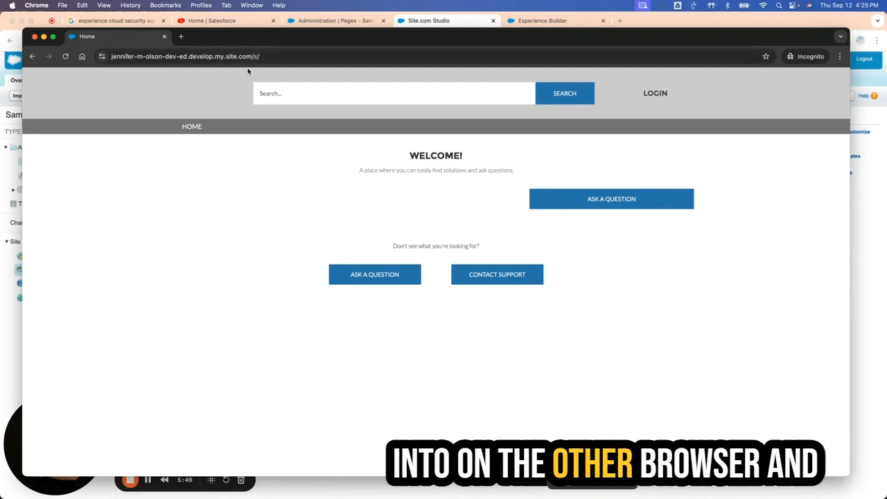
- Select the site address in the Incognito window's address bar for editing
click(194, 56)
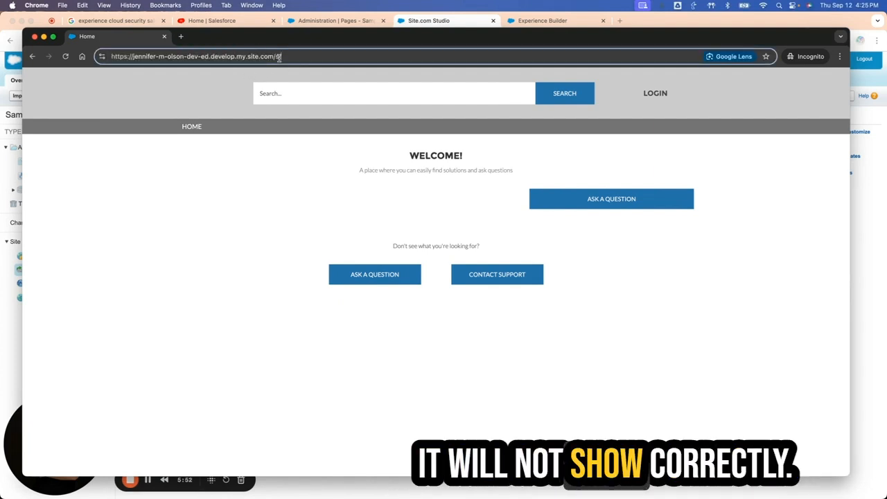